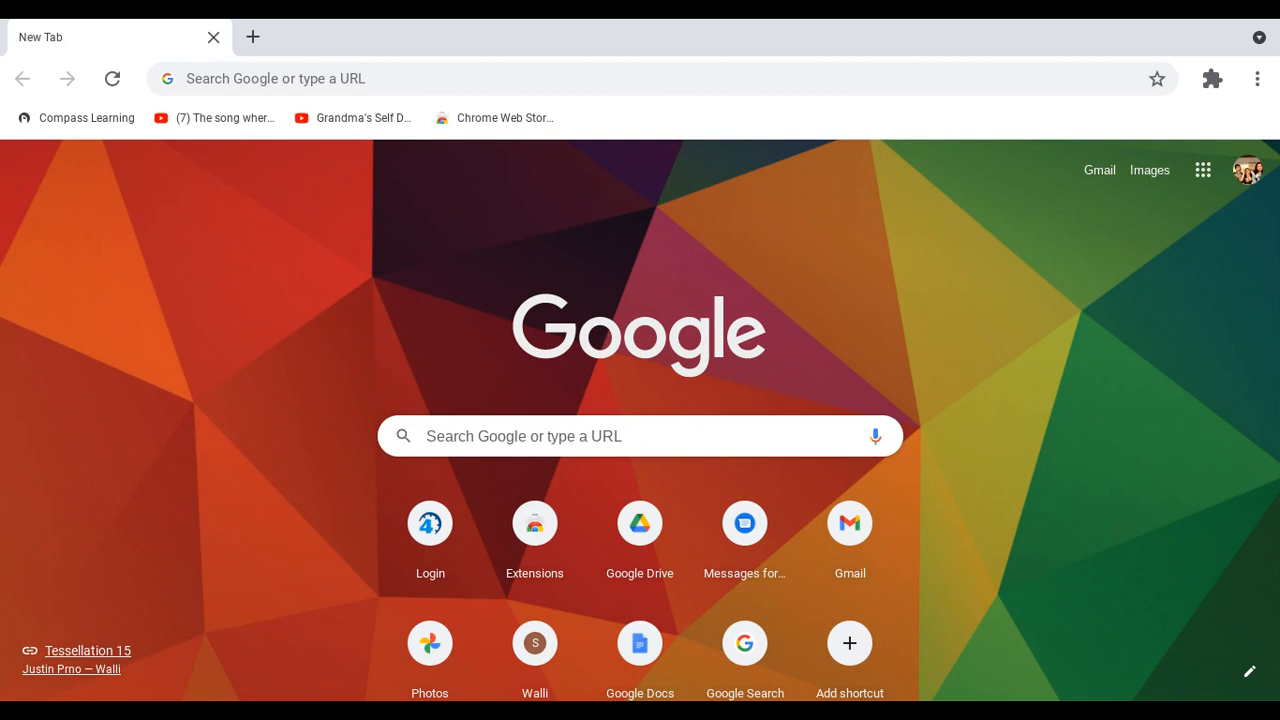
Start a Google search from the New Tab page, showing recent suggestions like 'chrome web store'
{"action": "left_click", "coordinate": [640, 436]}
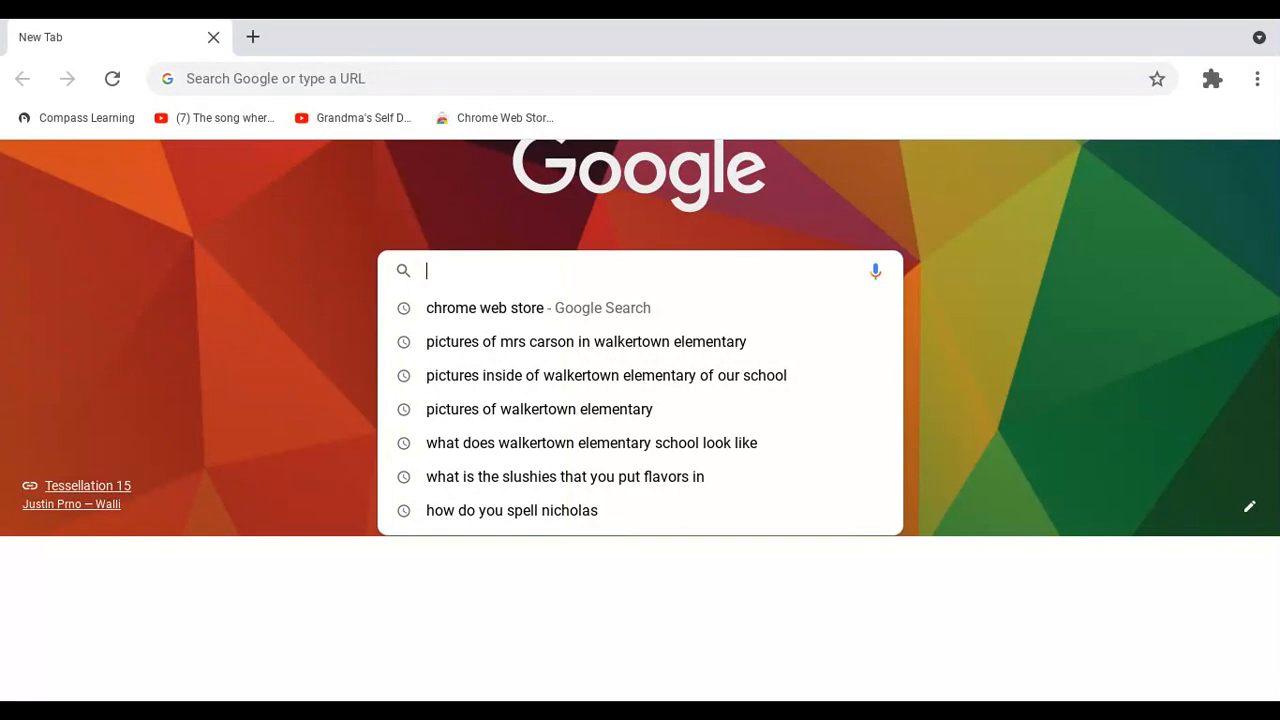
Go to the Chrome Web Store extensions home page from the 'chrome web store' suggestion
{"action": "left_click", "coordinate": [484, 308]}
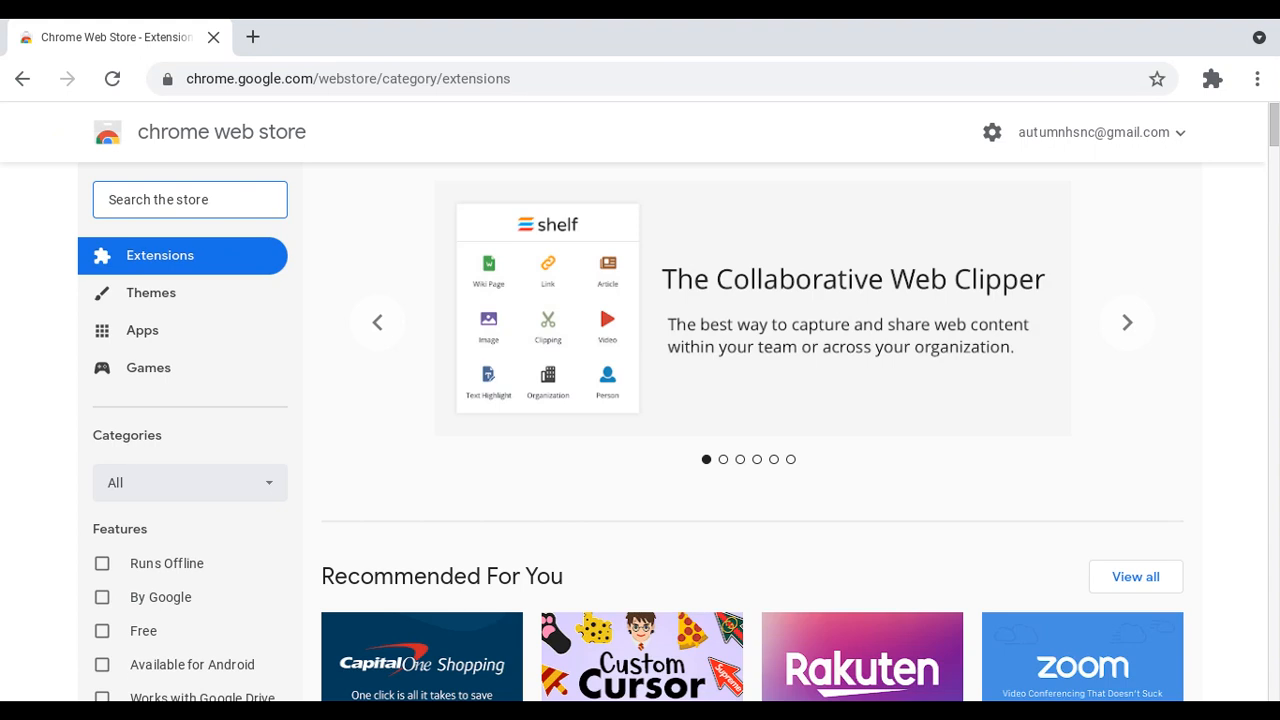
Search the store for 'nimbus', bringing up Nimbus Screenshot & Screen Video Recorder first
{"action": "left_click", "coordinate": [1126, 322]}
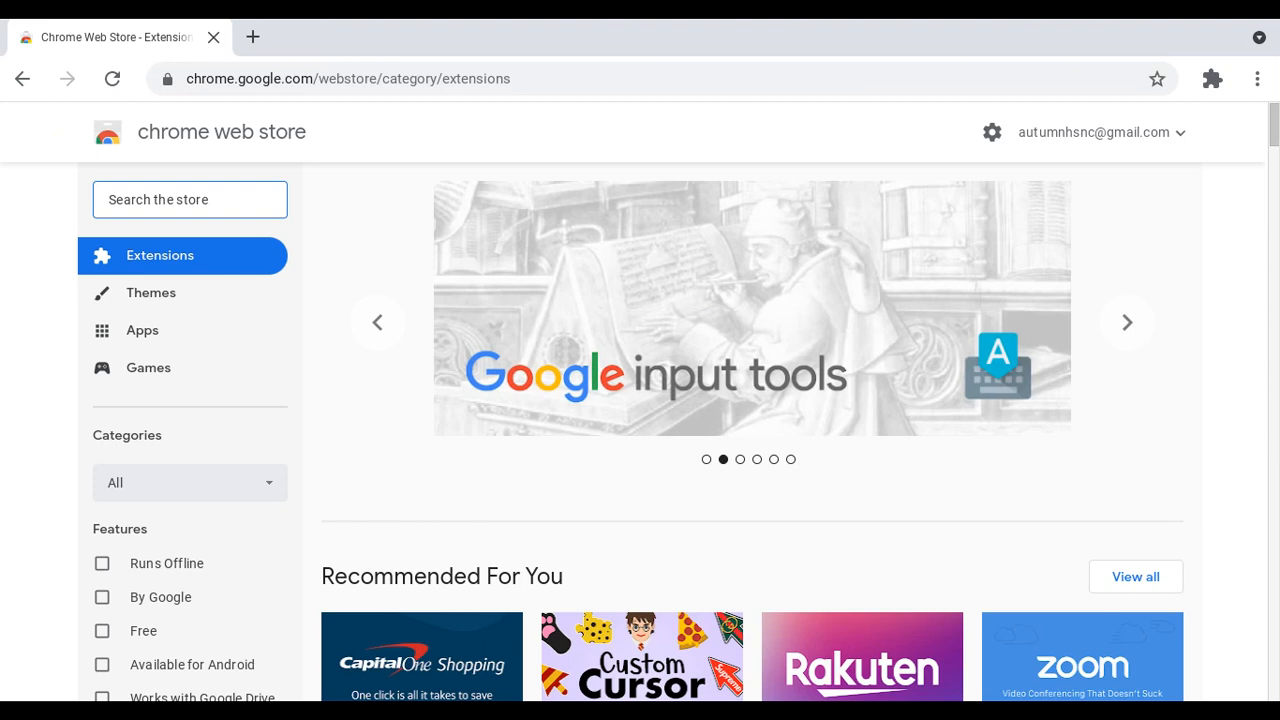
{"action": "type", "text": "nimbus"}
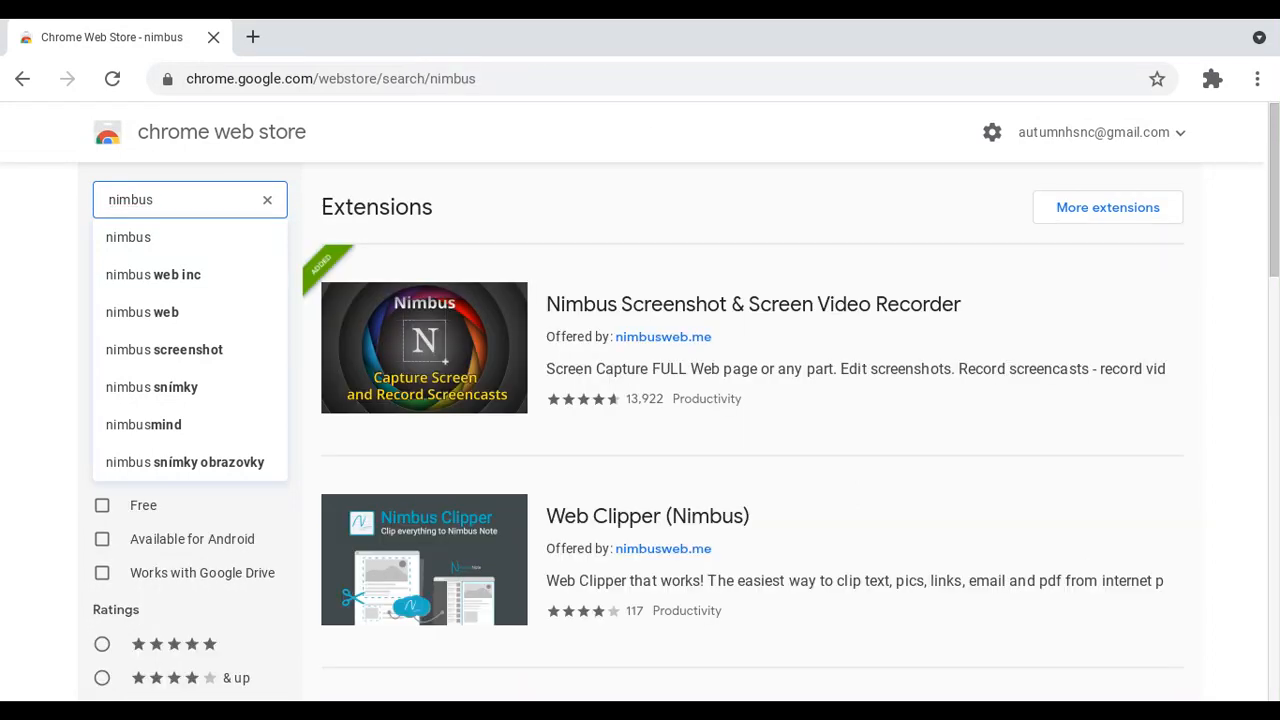
Return to the store's main Extensions page via the Chrome Web Store logo
{"action": "left_click", "coordinate": [750, 348]}
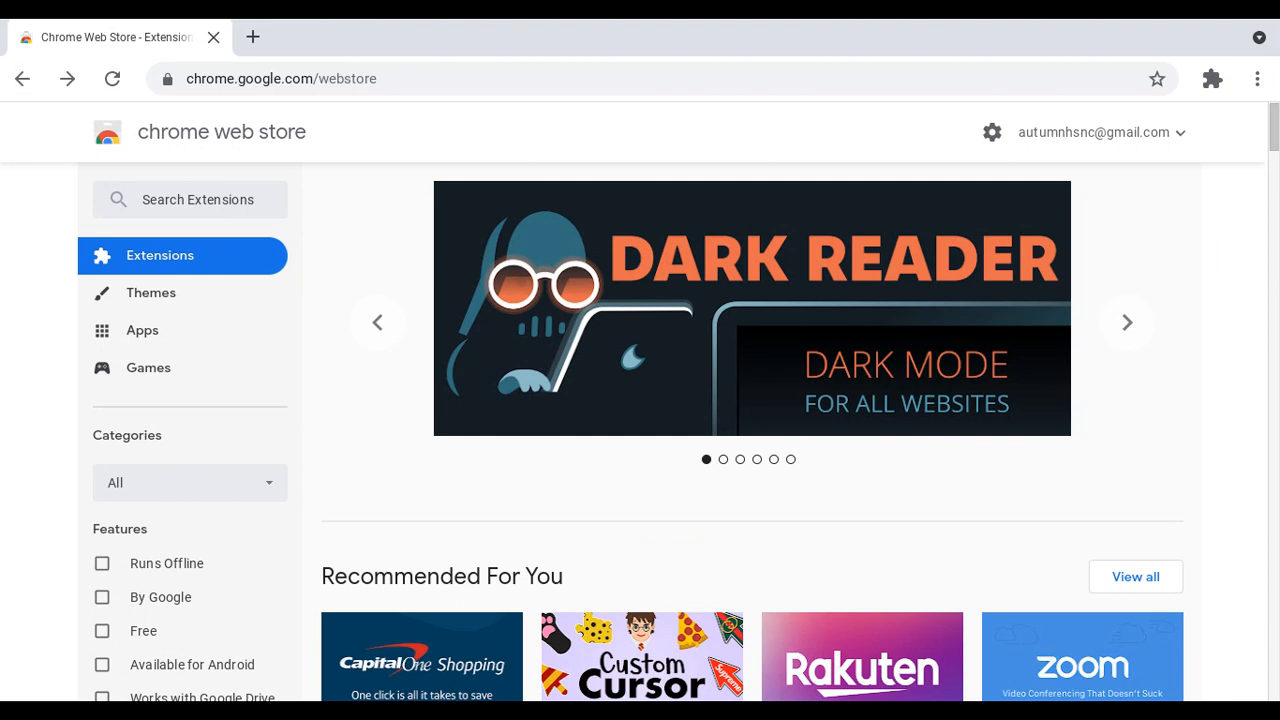
Go back past the Google 'chrome web store' results to the New Tab page
{"action": "left_click", "coordinate": [1128, 322]}
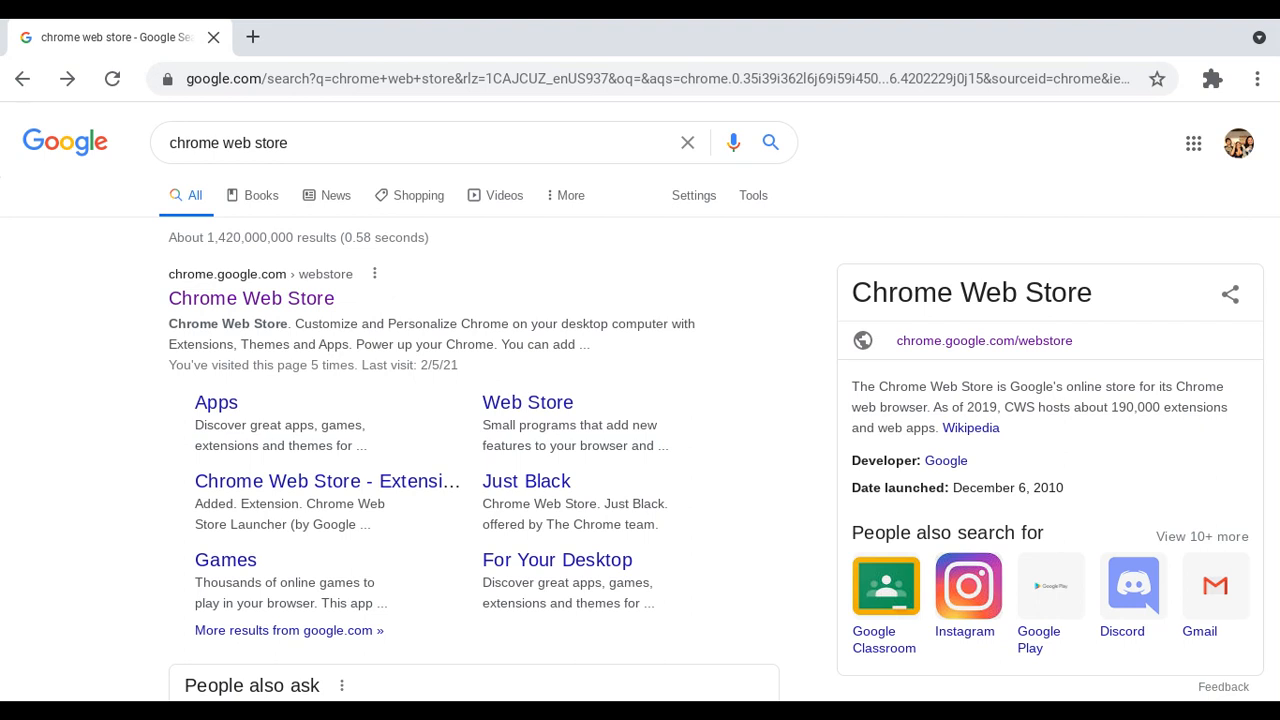
{"action": "left_click", "coordinate": [252, 36]}
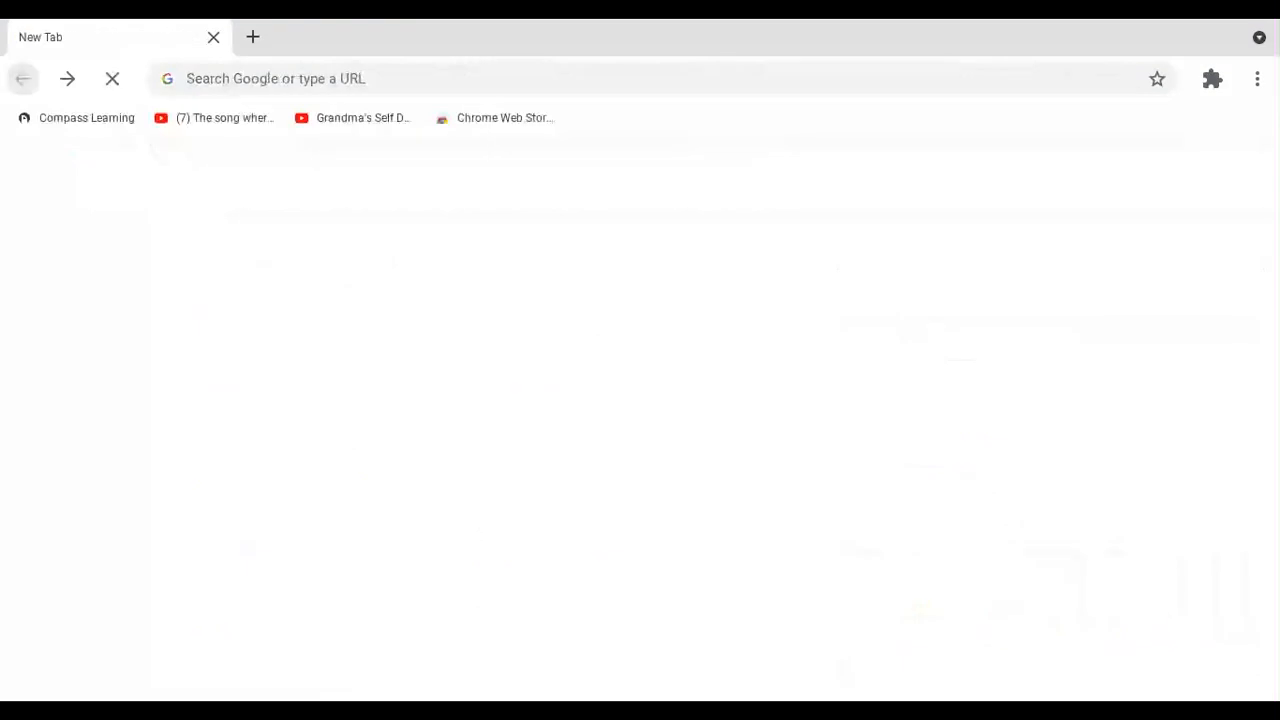